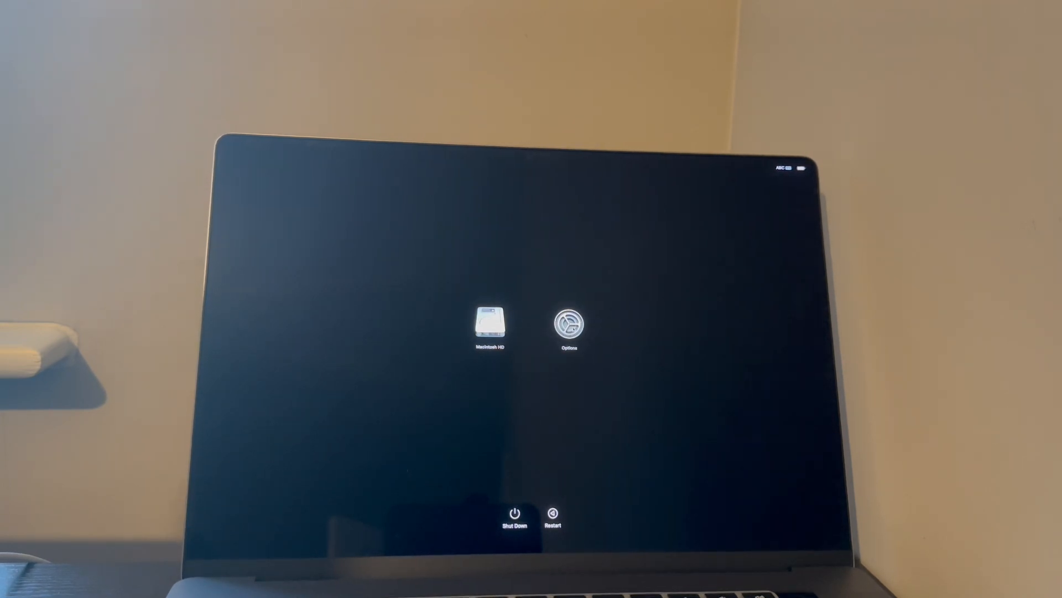
# - Select the Options (Recovery) entry instead of Macintosh HD on the startup options screen
pyautogui.click(570, 325)
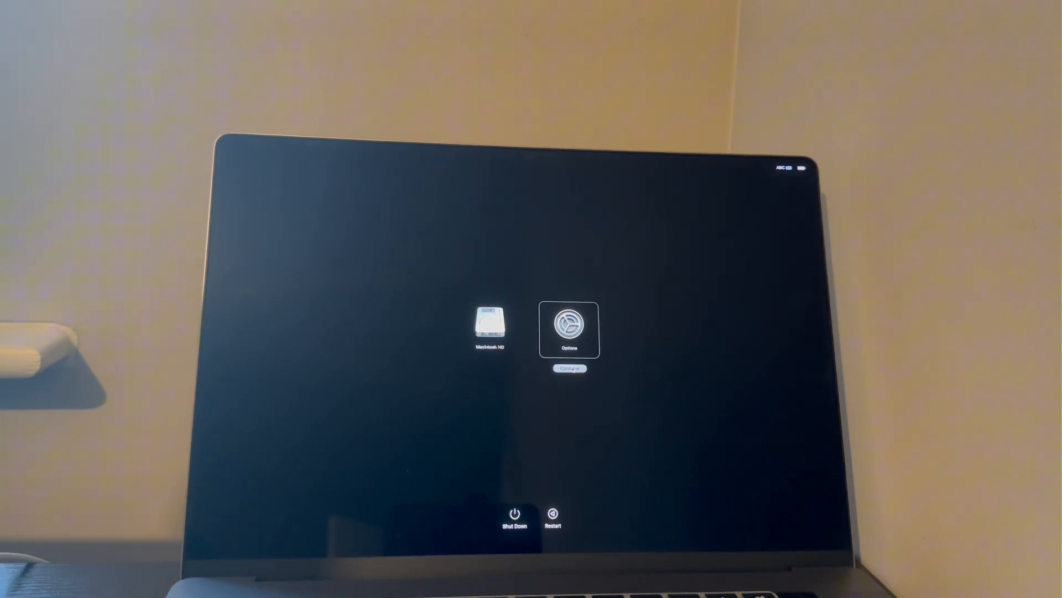